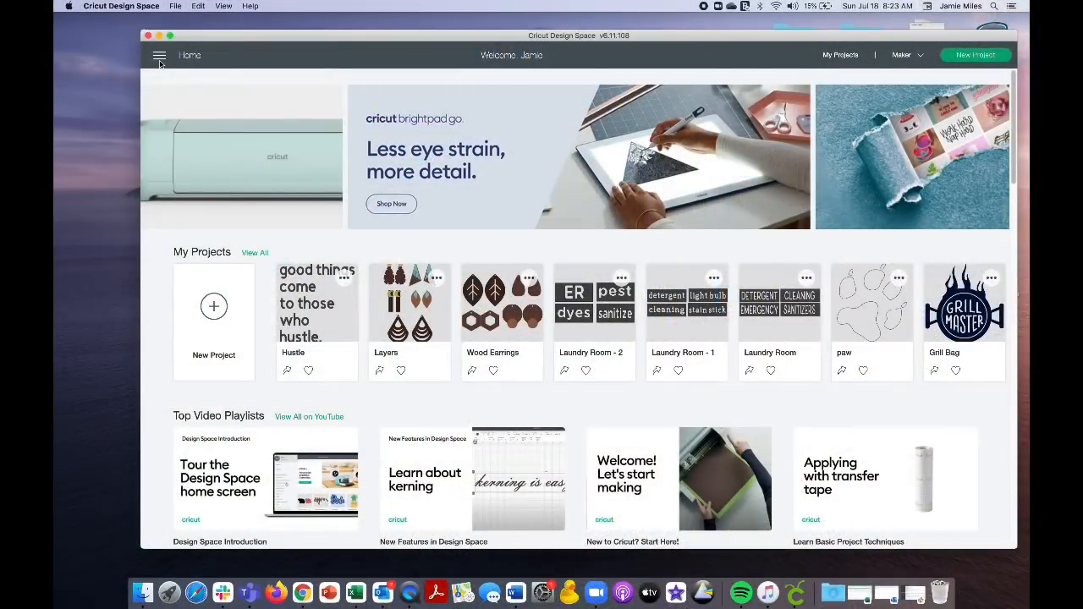
# Step: Start a blank project and add COMPLETED, MATH, ENGLISH and READING as separate text layers
pyautogui.click(161, 55)
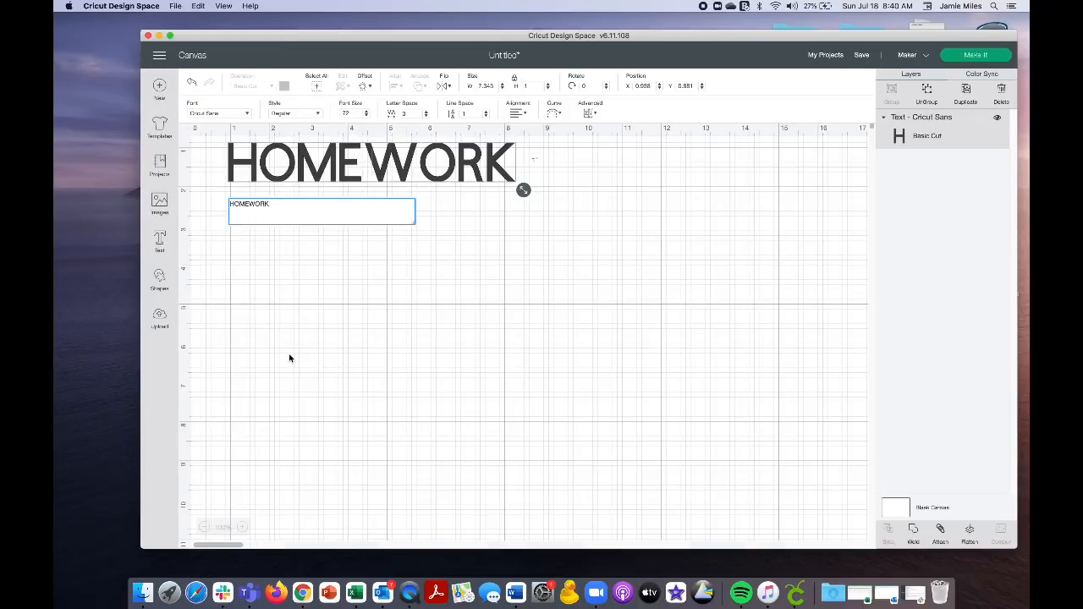
pyautogui.moveTo(381, 316)
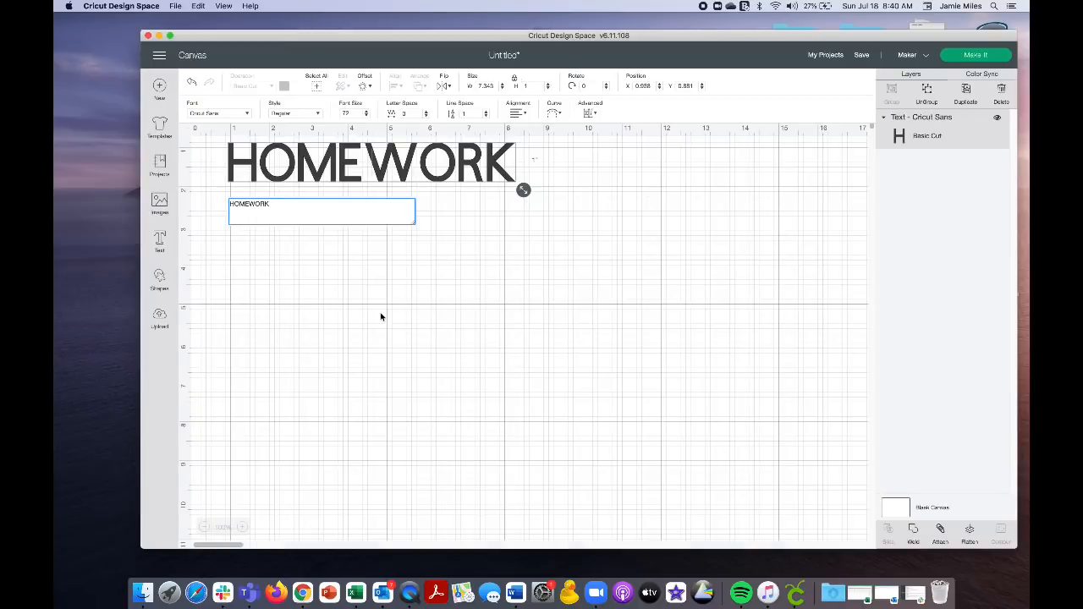
pyautogui.write('FINISHED')
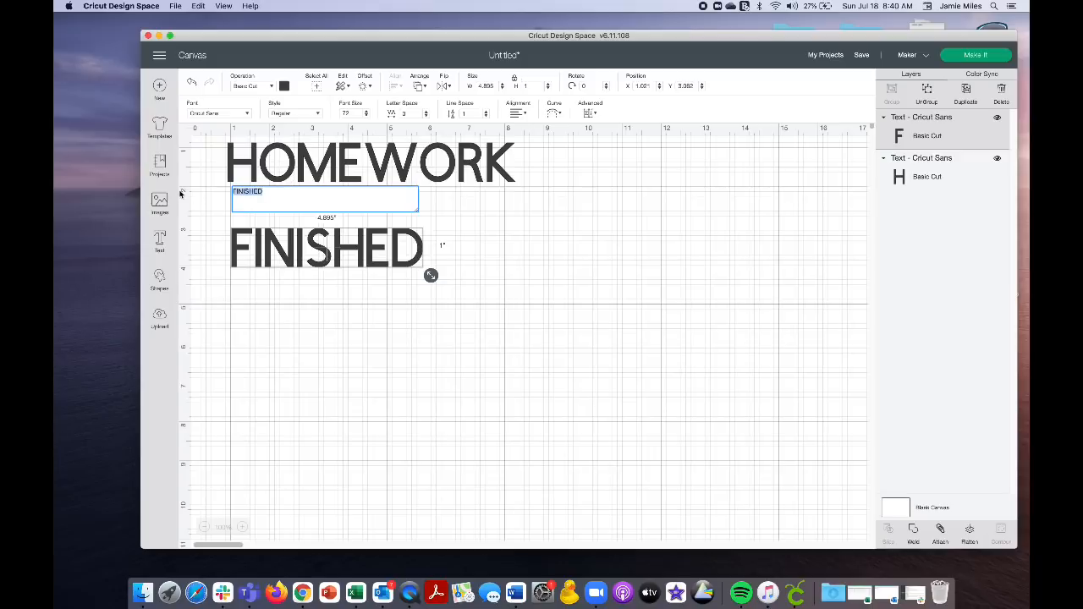
pyautogui.write('COMPLETED')
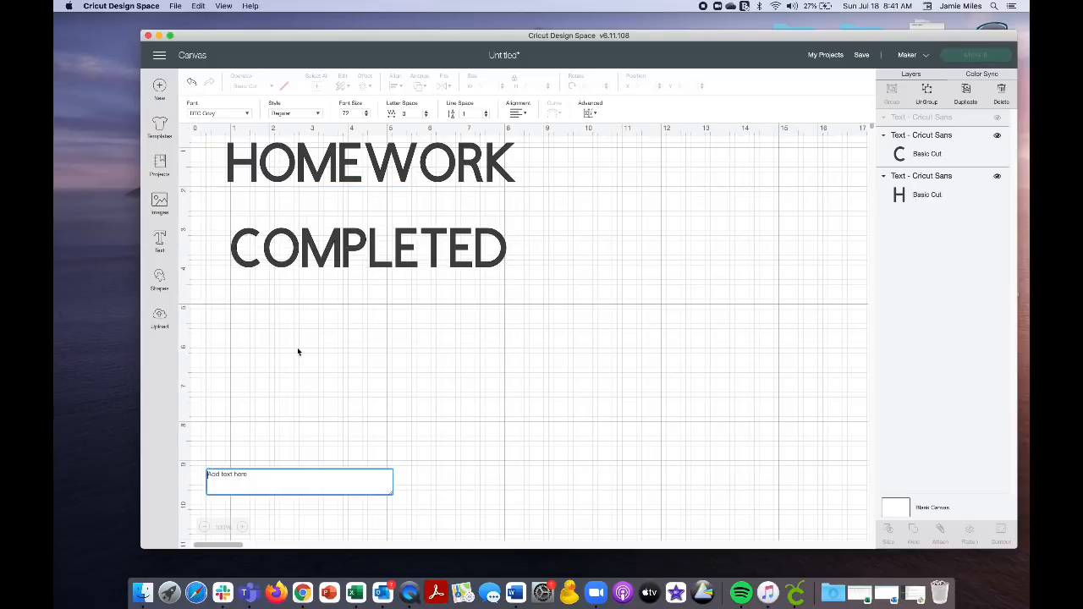
pyautogui.write('PAPER')
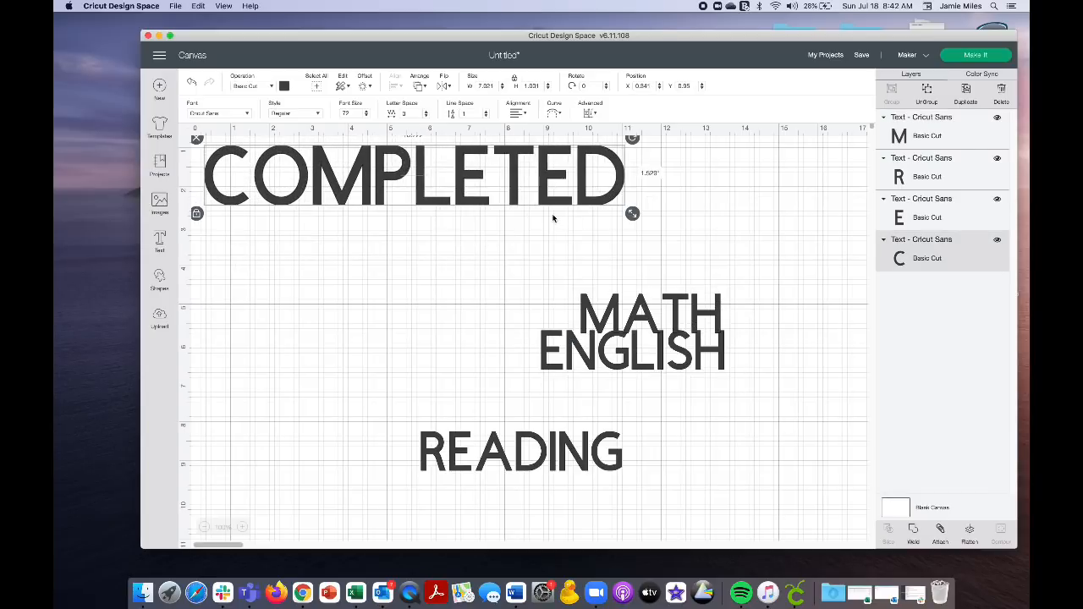
# Step: Stack MATH, ENGLISH and READING under the heading, enlarging each to match it
pyautogui.moveTo(630, 313); pyautogui.dragTo(275, 245)
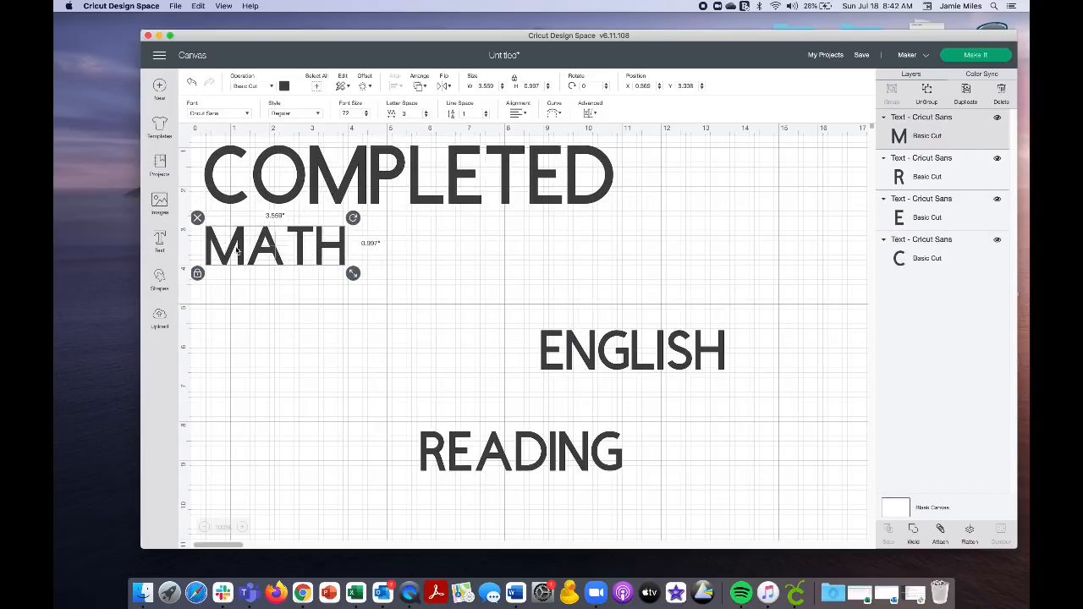
pyautogui.moveTo(352, 272); pyautogui.dragTo(451, 299)
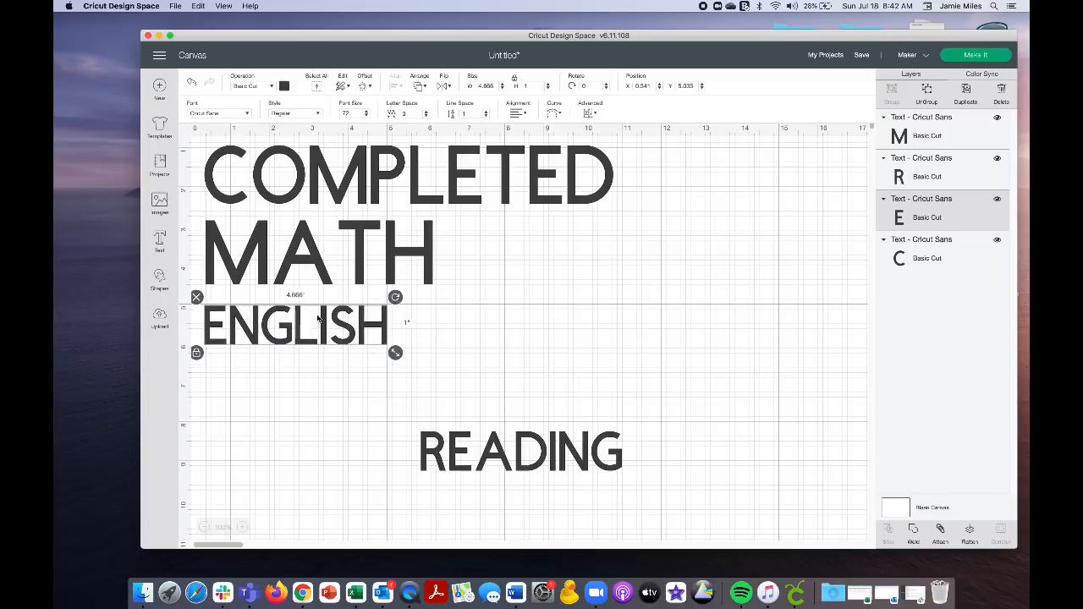
pyautogui.moveTo(395, 353); pyautogui.dragTo(546, 385)
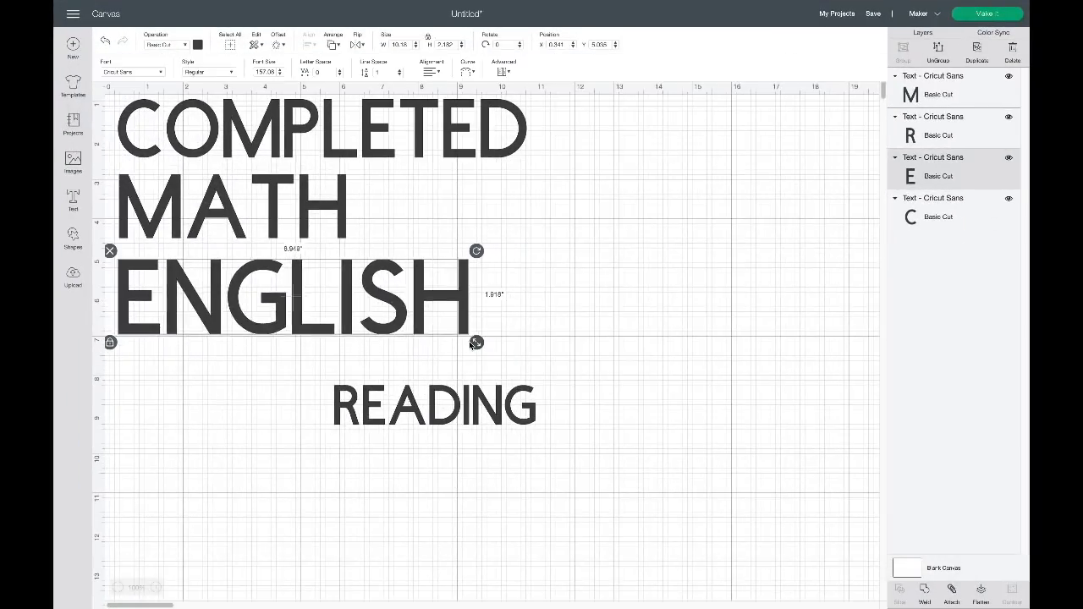
pyautogui.moveTo(476, 342); pyautogui.dragTo(326, 404)
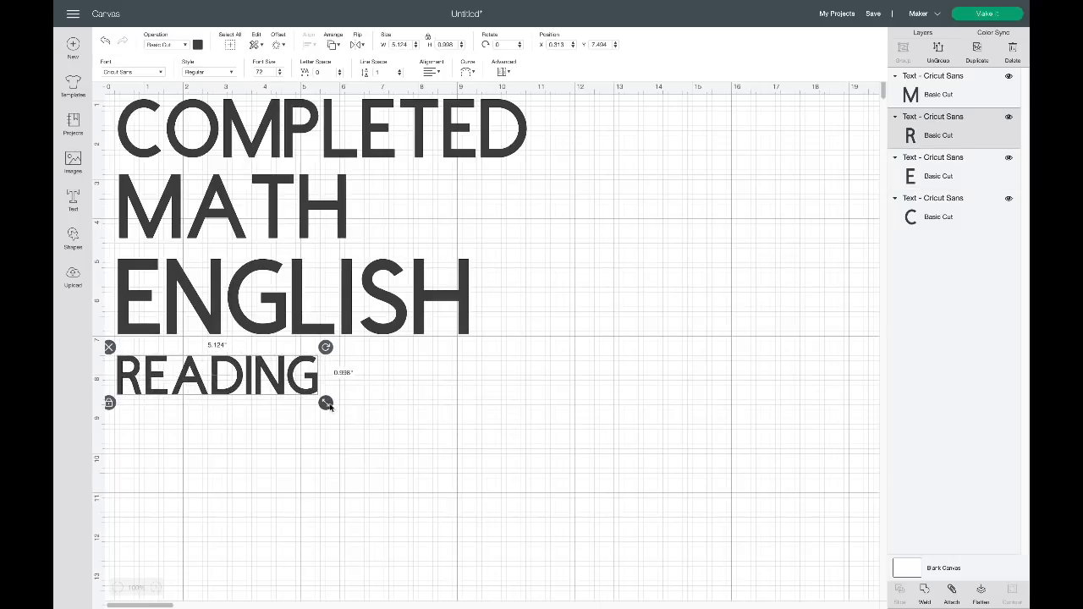
pyautogui.moveTo(325, 404); pyautogui.dragTo(464, 429)
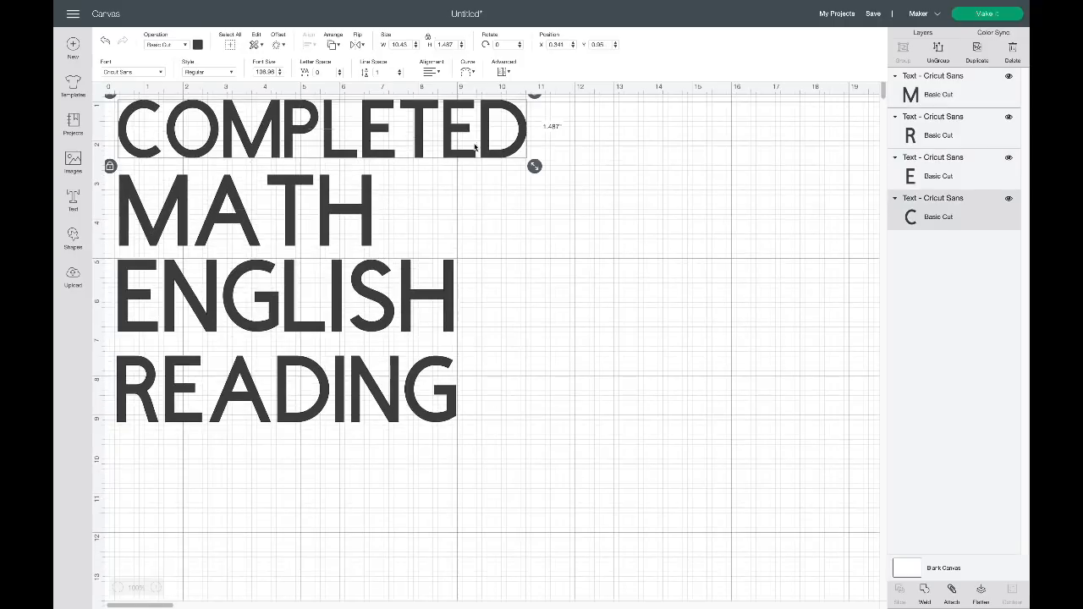
# Step: Change the heading to ALL DONE, send the design to cut setup, and pick the base material
pyautogui.doubleClick(322, 135)
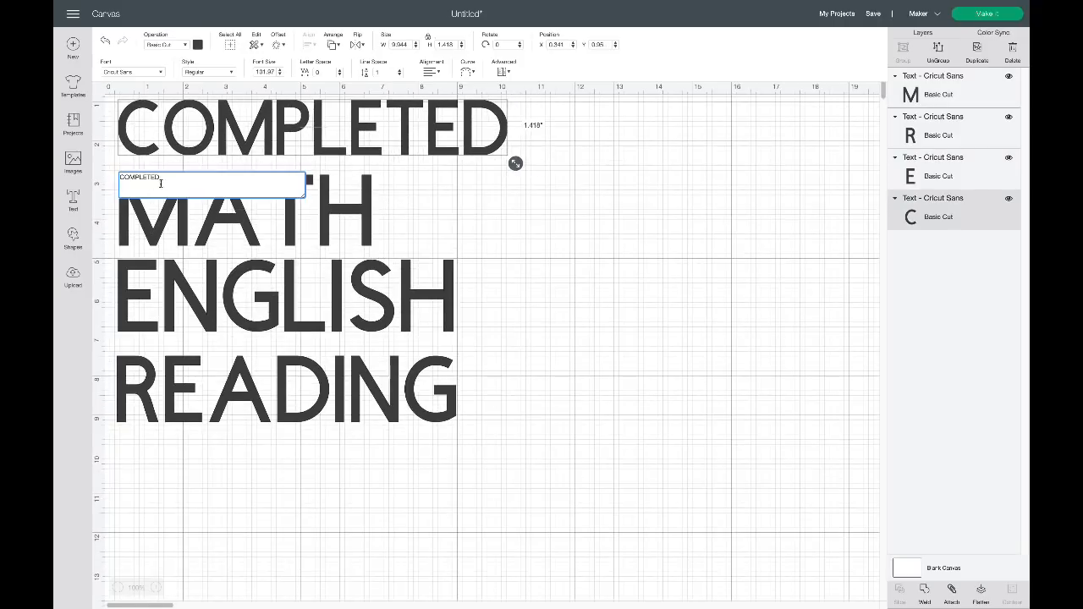
pyautogui.write('ALL DONE!')
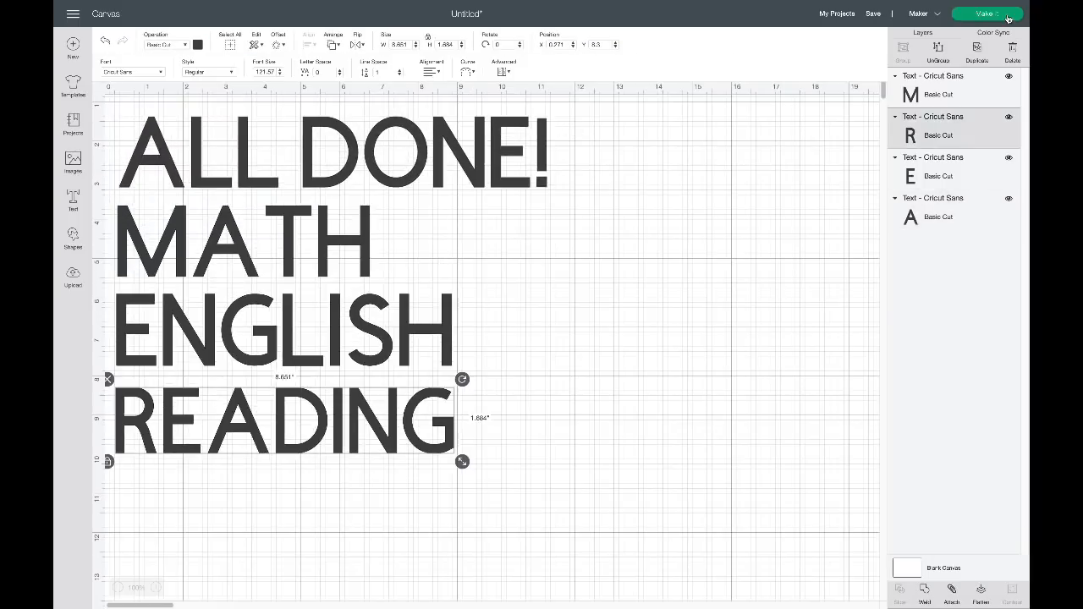
pyautogui.click(986, 13)
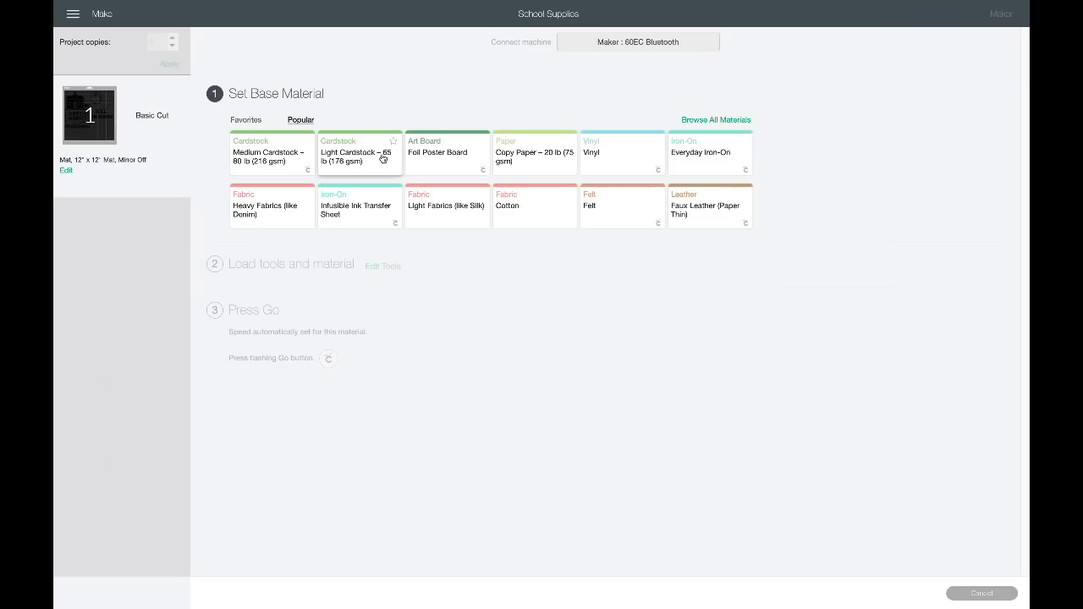
pyautogui.click(622, 154)
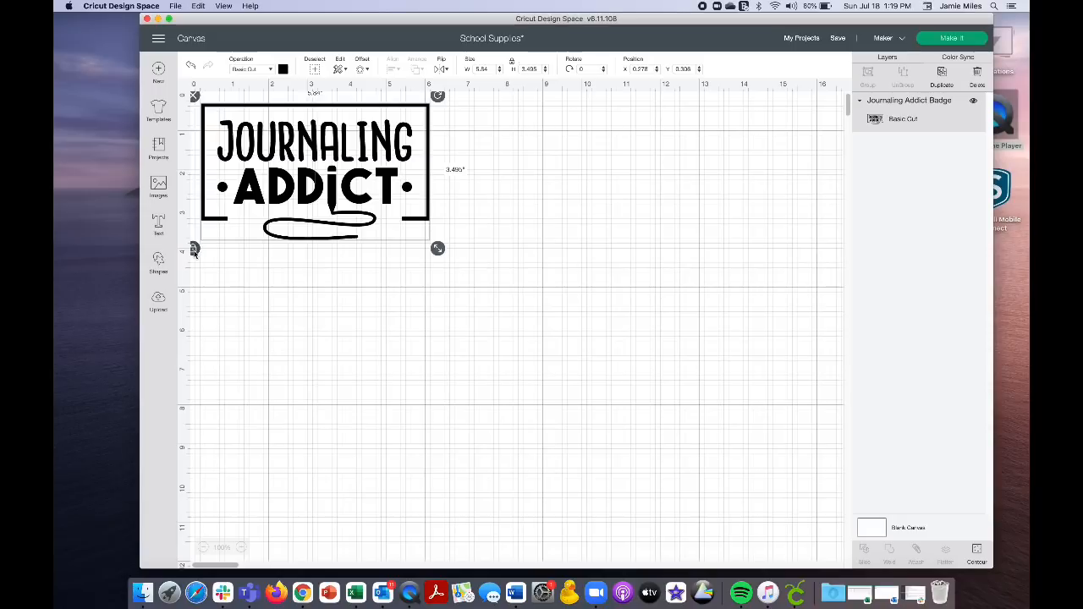
pyautogui.moveTo(432, 168)
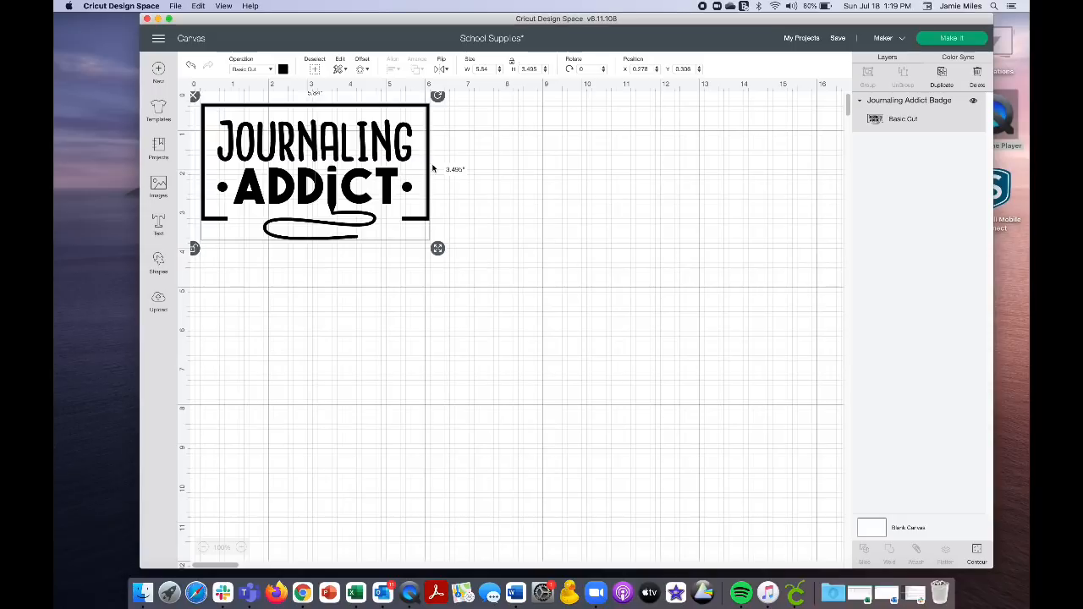
# Step: Nudge the JOURNALING ADDICT badge onto the page, scale it to about 8.2" wide, and send it to cutting
pyautogui.moveTo(313, 169); pyautogui.dragTo(347, 169)
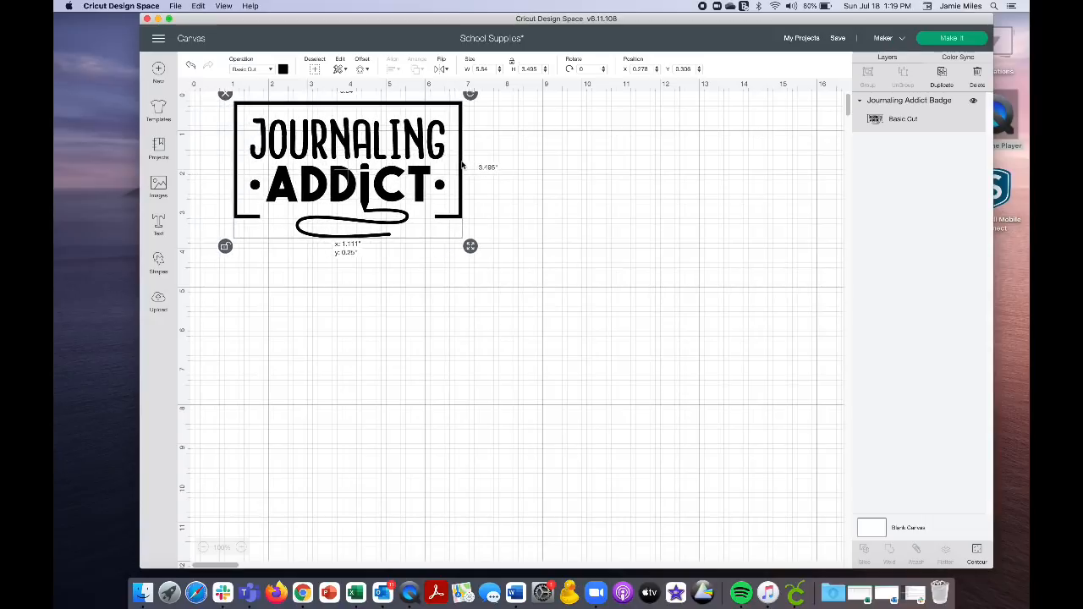
pyautogui.moveTo(470, 245); pyautogui.dragTo(511, 244)
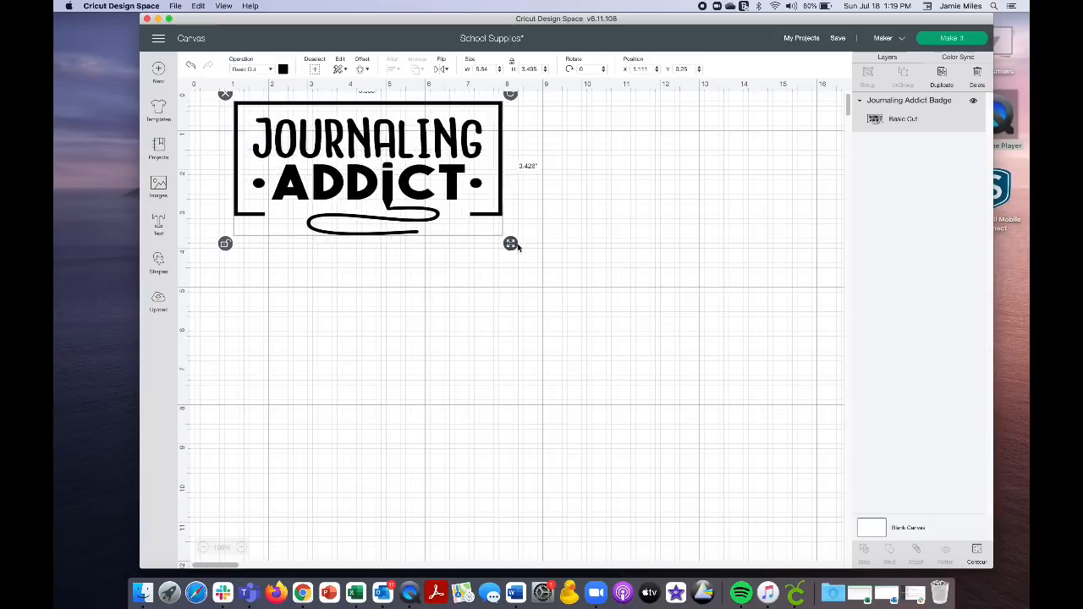
pyautogui.moveTo(510, 244); pyautogui.dragTo(562, 256)
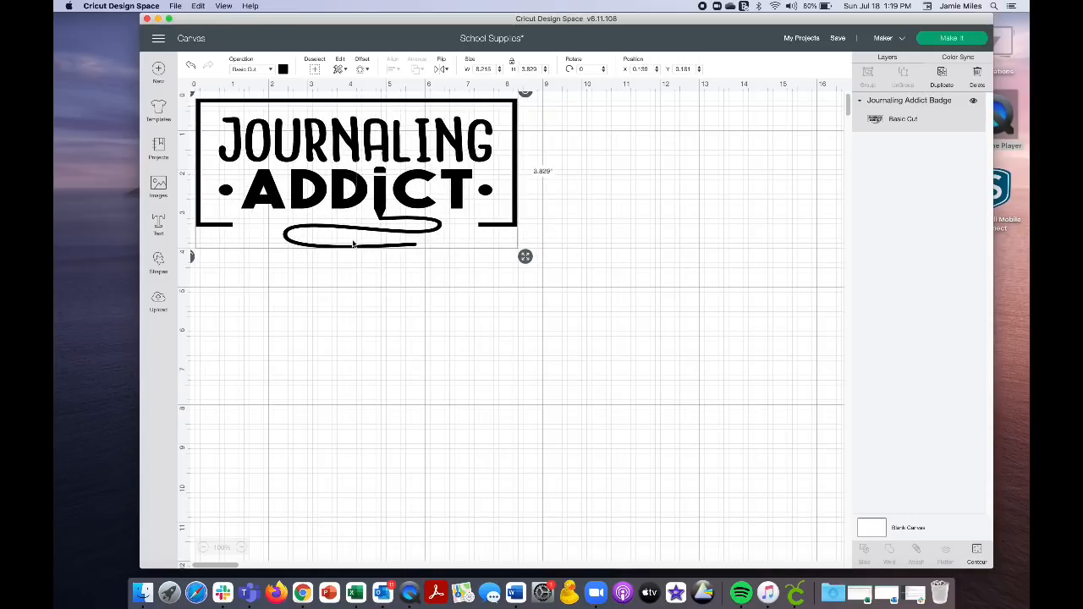
pyautogui.click(951, 38)
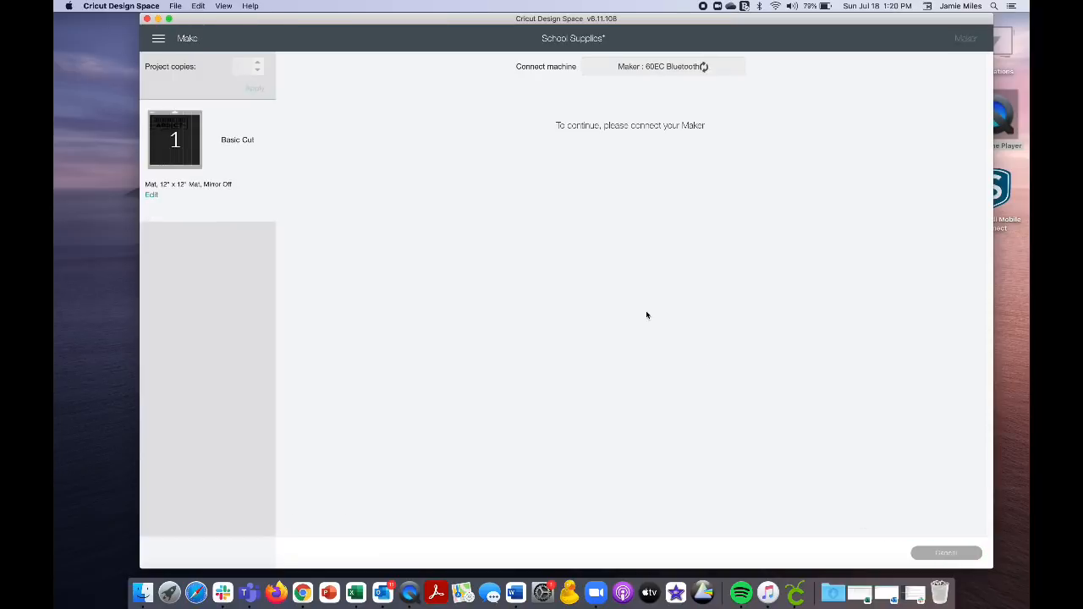
pyautogui.moveTo(679, 79)
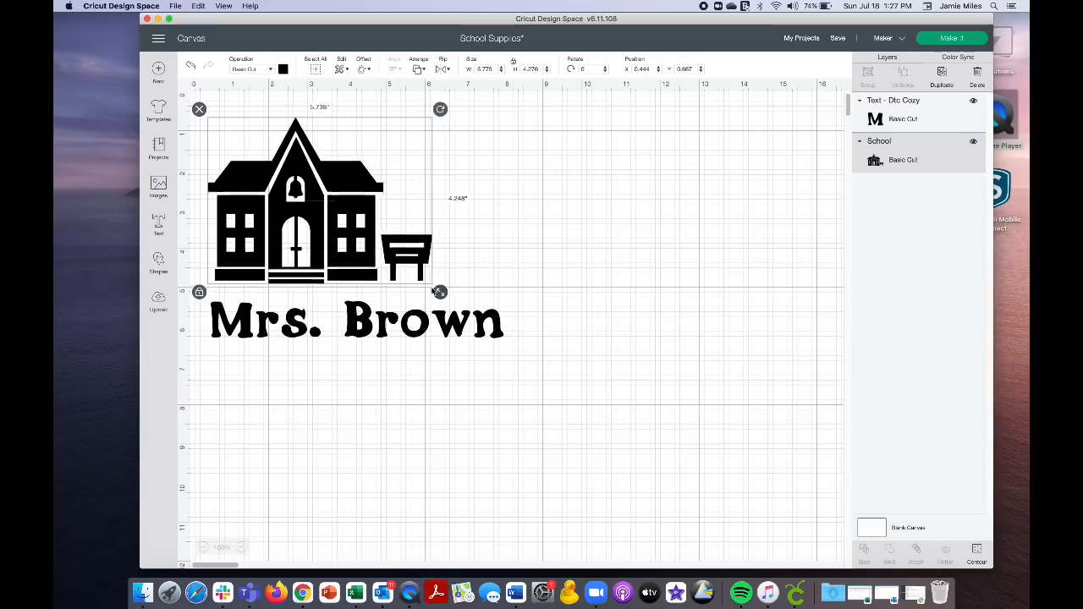
# Step: Shrink the school-house image, then scale down 'Mrs. Brown' and centre it beneath the school
pyautogui.moveTo(439, 291); pyautogui.dragTo(391, 255)
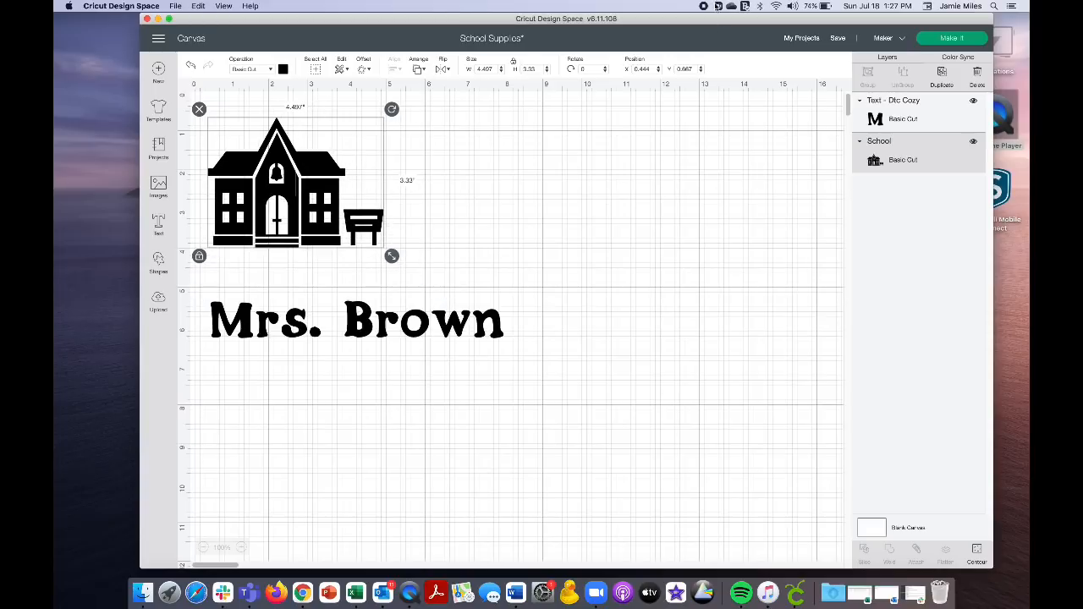
pyautogui.moveTo(276, 182); pyautogui.dragTo(285, 182)
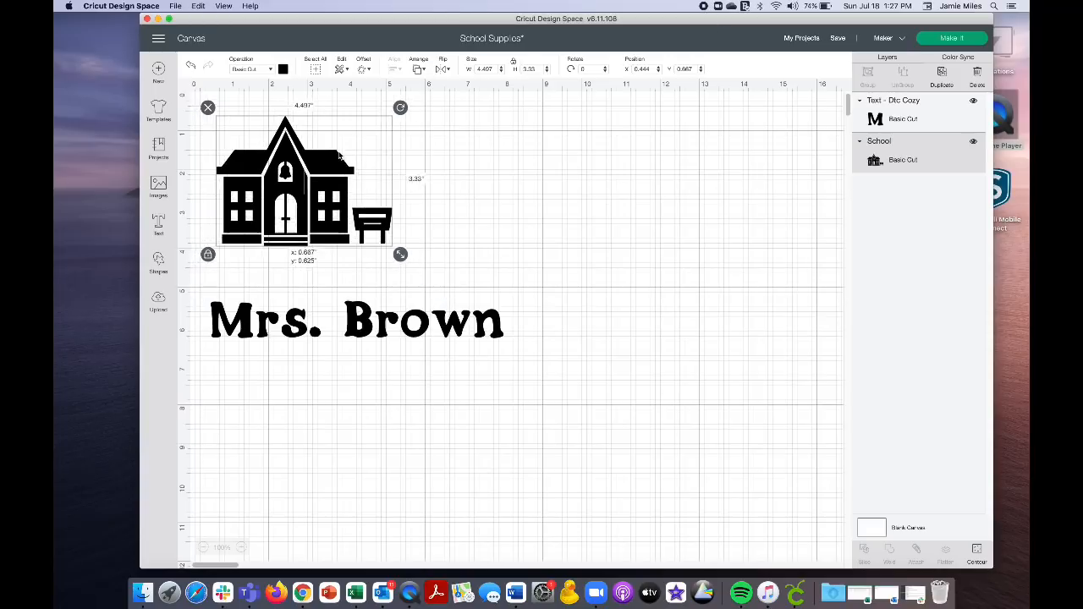
pyautogui.moveTo(285, 182); pyautogui.dragTo(277, 169)
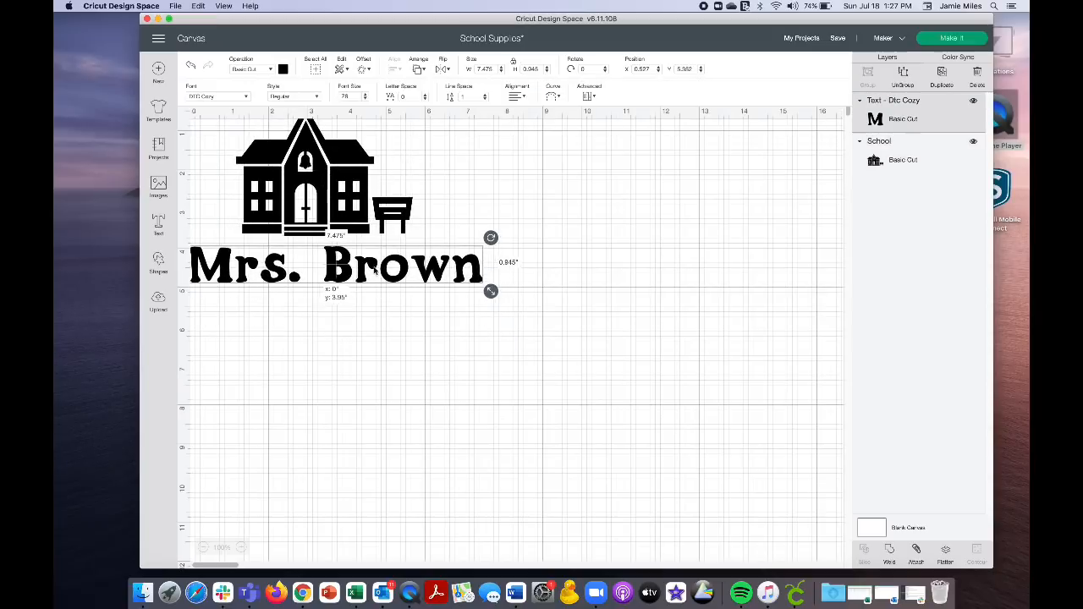
pyautogui.moveTo(490, 291); pyautogui.dragTo(463, 287)
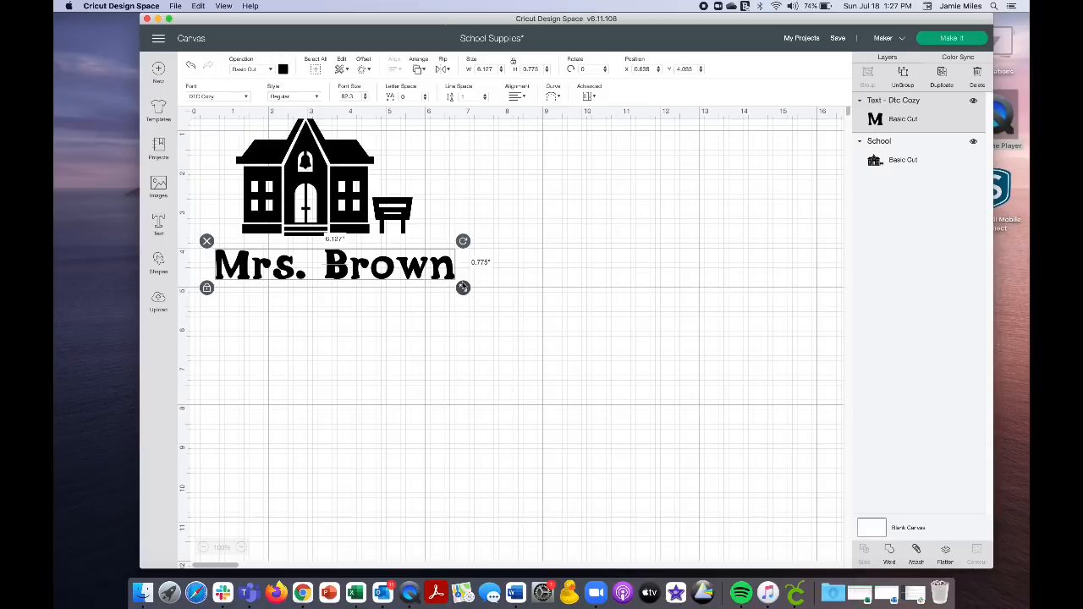
pyautogui.moveTo(552, 246)
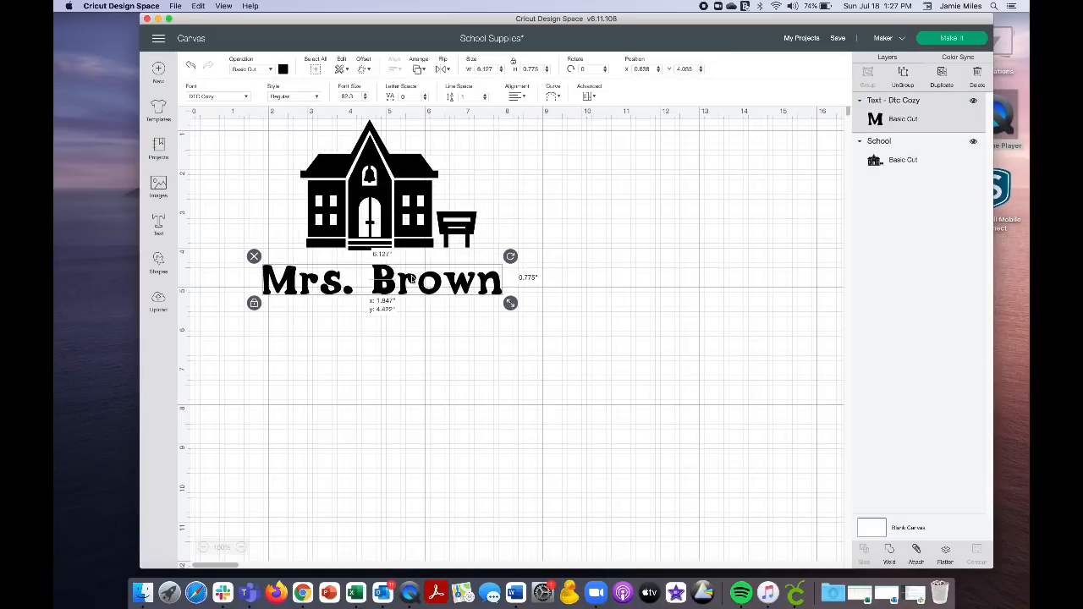
pyautogui.moveTo(380, 279); pyautogui.dragTo(372, 282)
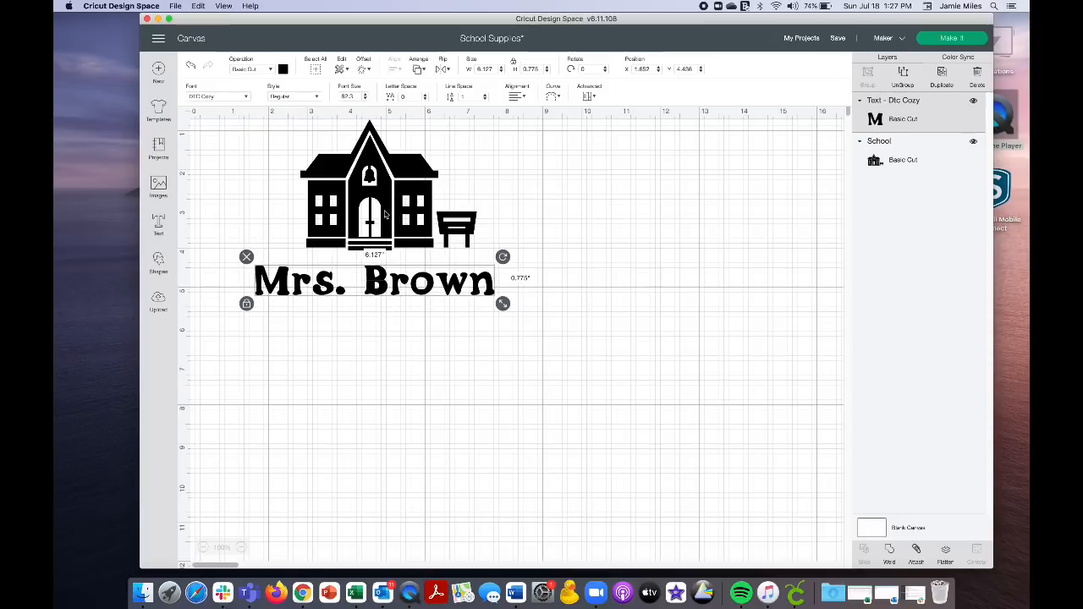